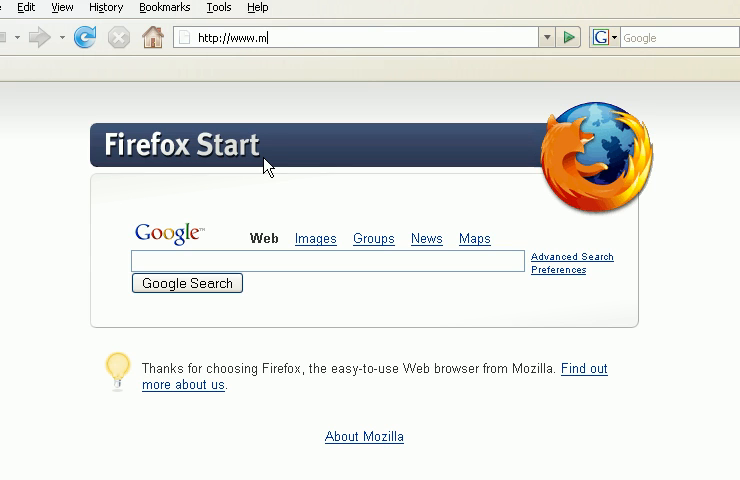
Step: Load myspace.com from the Firefox address bar
type("yspace.com/")
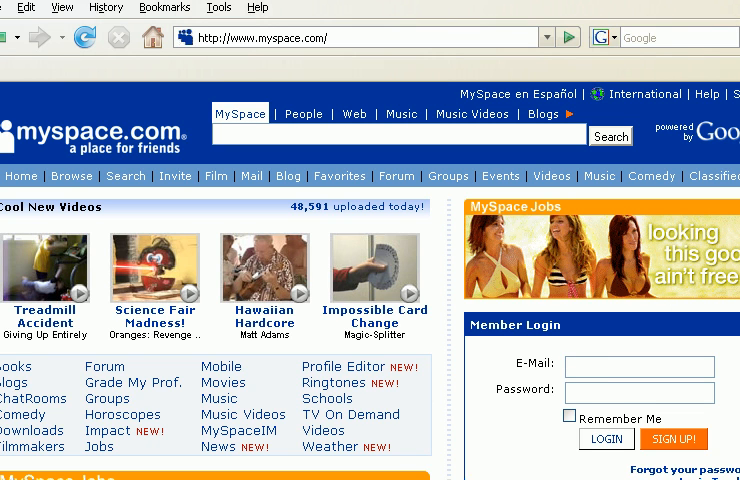
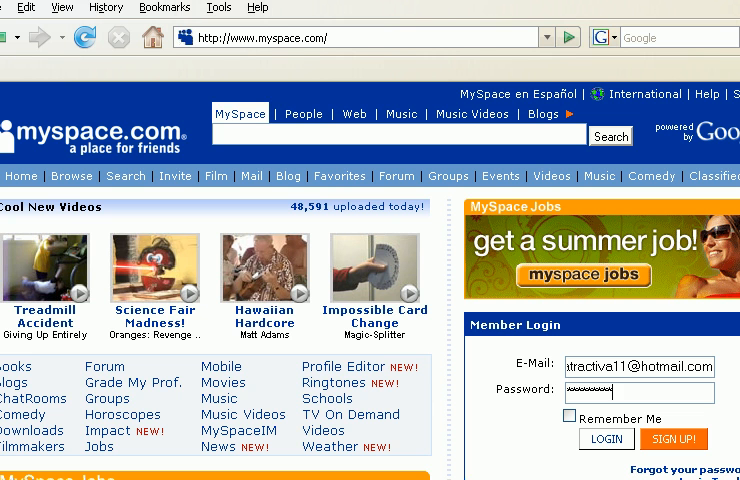
left_click(604, 440)
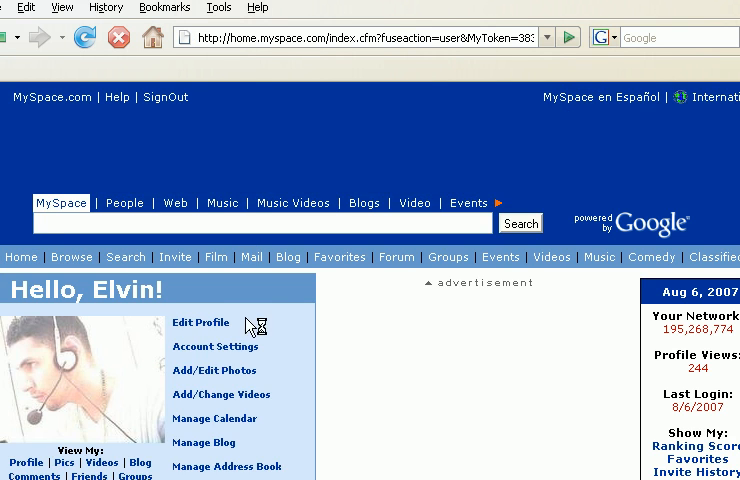
Step: Reach My Friend Space and show all 12 of the account's friends
scroll("down", 3)
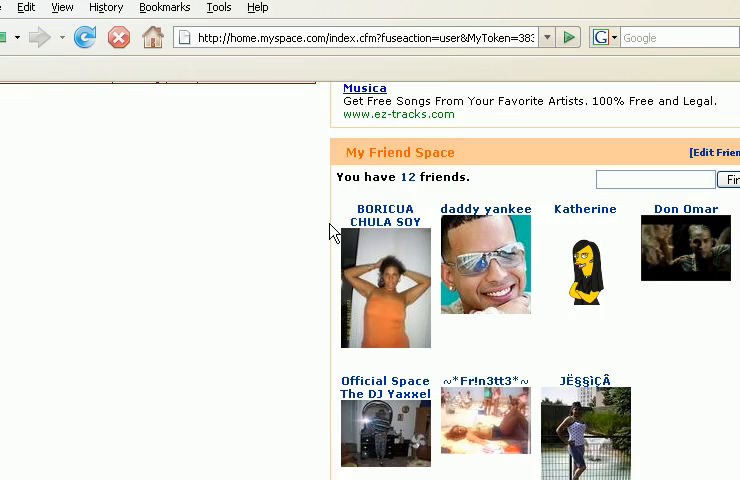
scroll("down", 3)
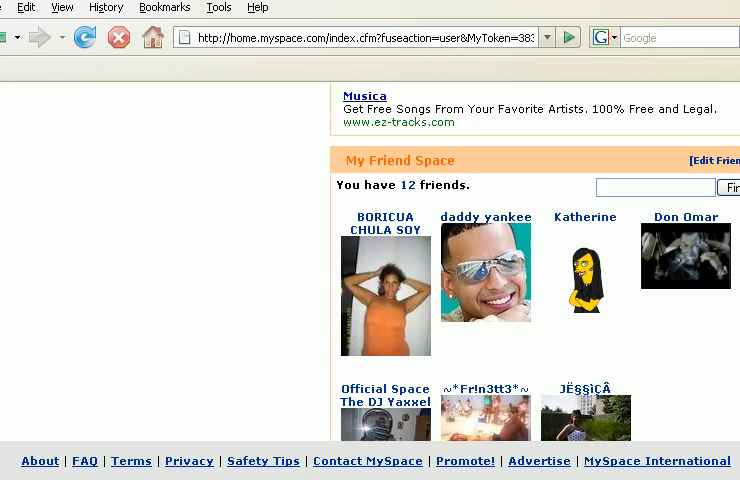
scroll("down", 3)
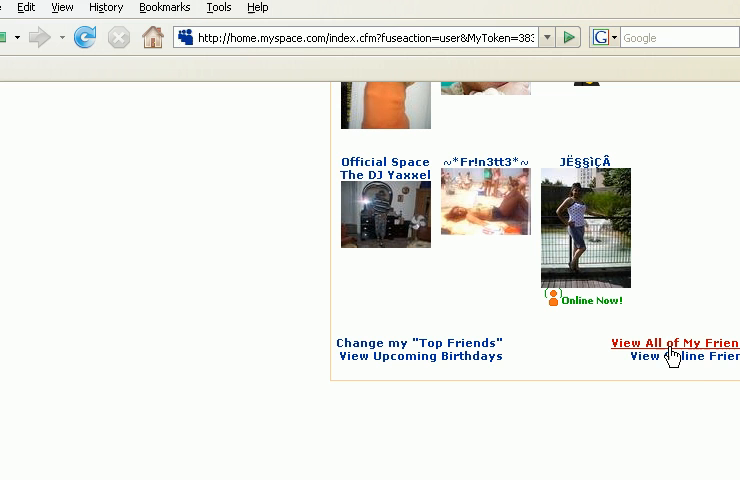
left_click(672, 344)
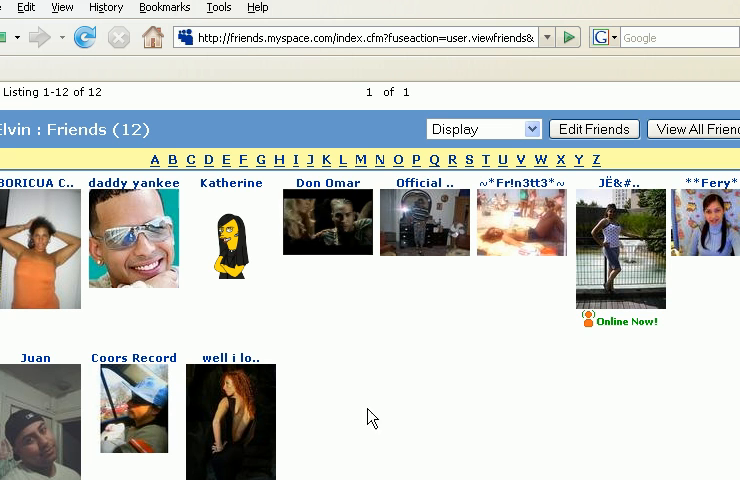
mouse_move(380, 404)
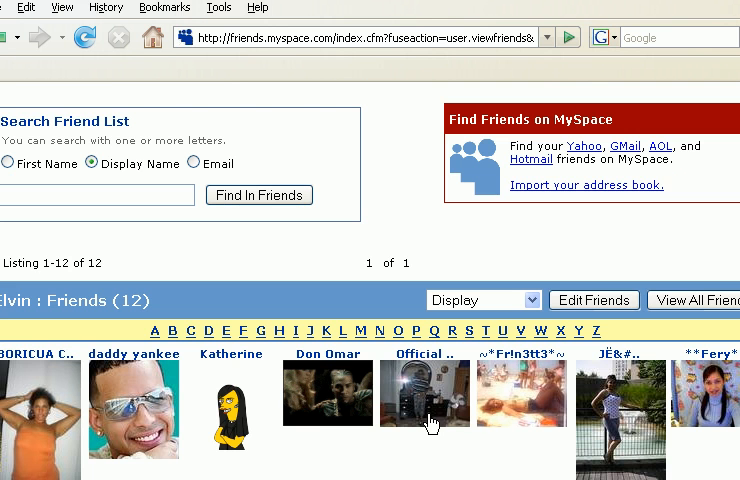
Step: Open the Official Space The DJ Yaxxel friend's profile from the list
left_click(424, 396)
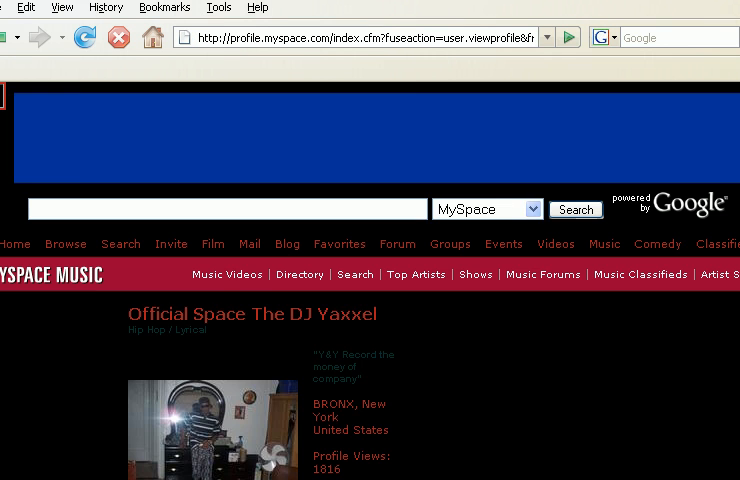
Step: Look over the DJ Yaxxel profile and put the cursor in its web address to reach the friendid
scroll("down", 3)
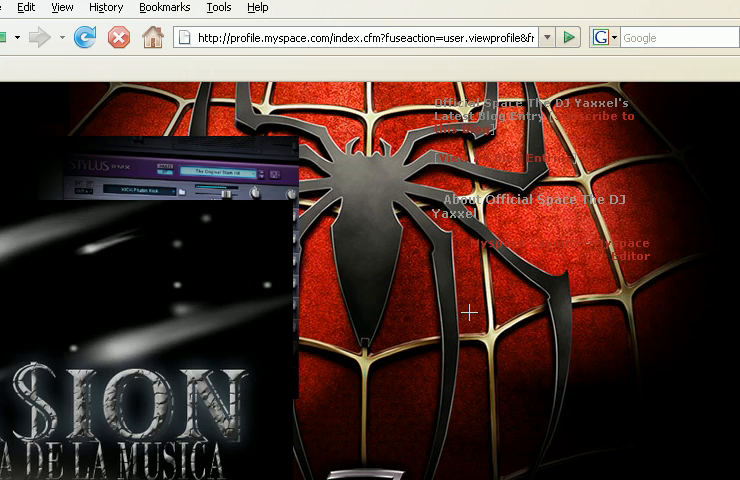
scroll("down", 3)
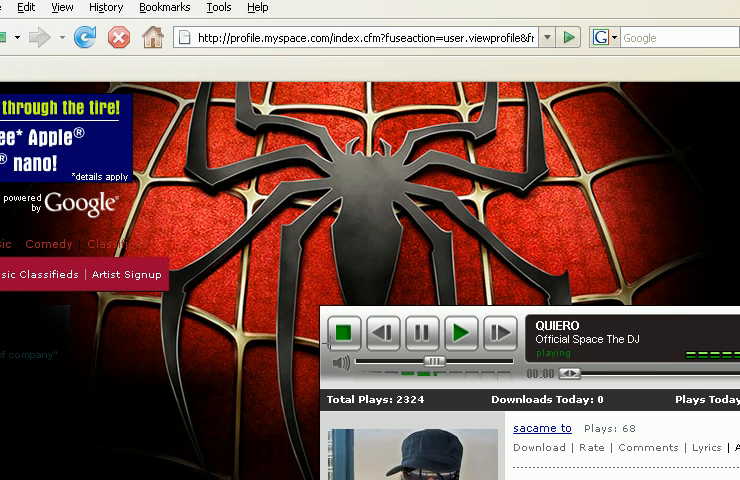
left_click(420, 334)
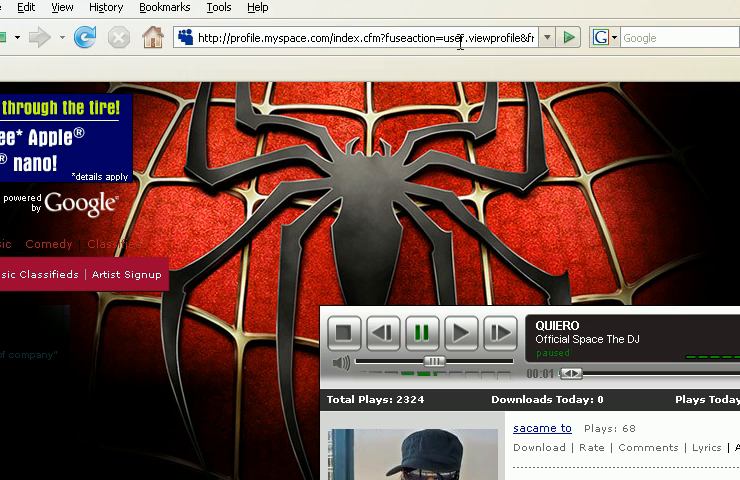
mouse_move(496, 36)
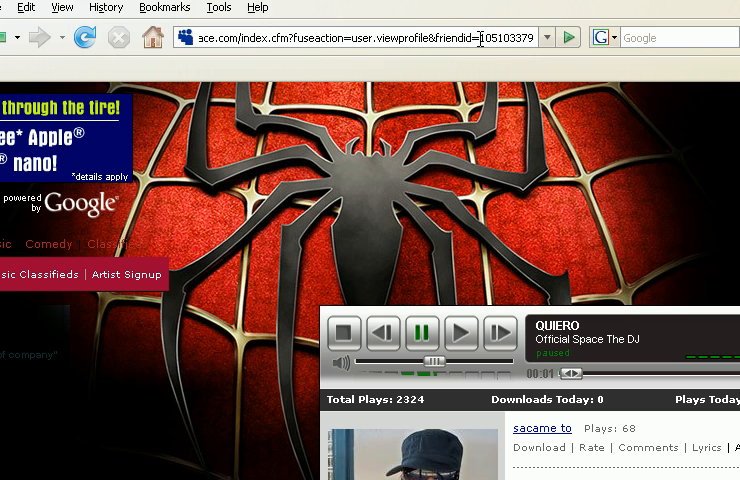
Step: Copy the DJ Yaxxel friendid number from the profile address
double_click(510, 38)
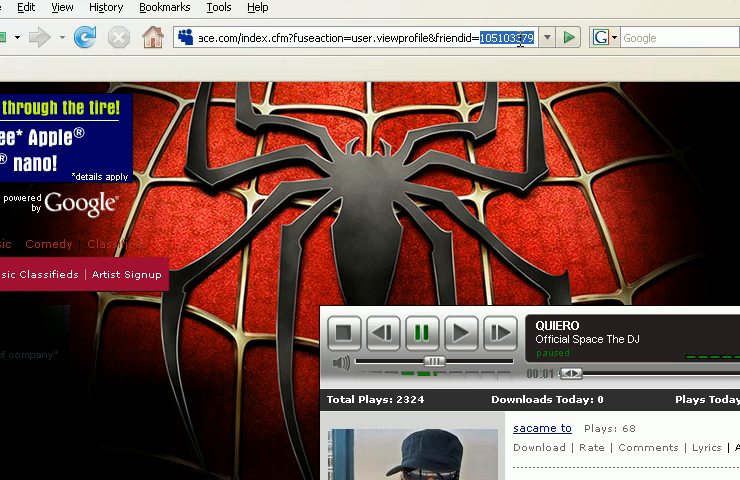
right_click(520, 36)
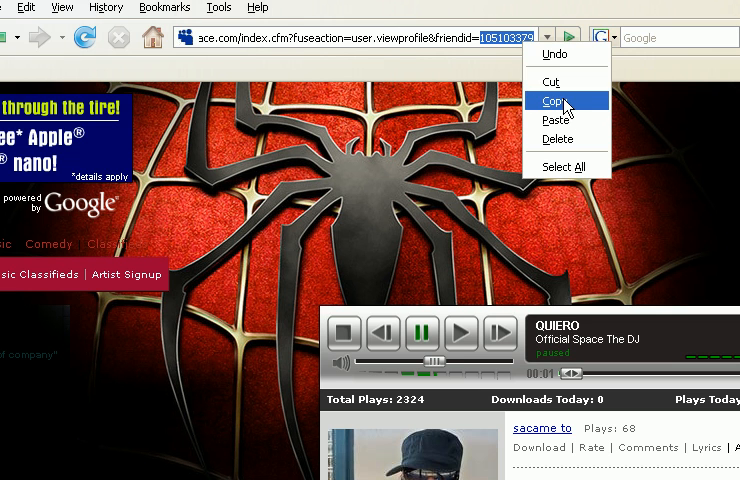
left_click(558, 100)
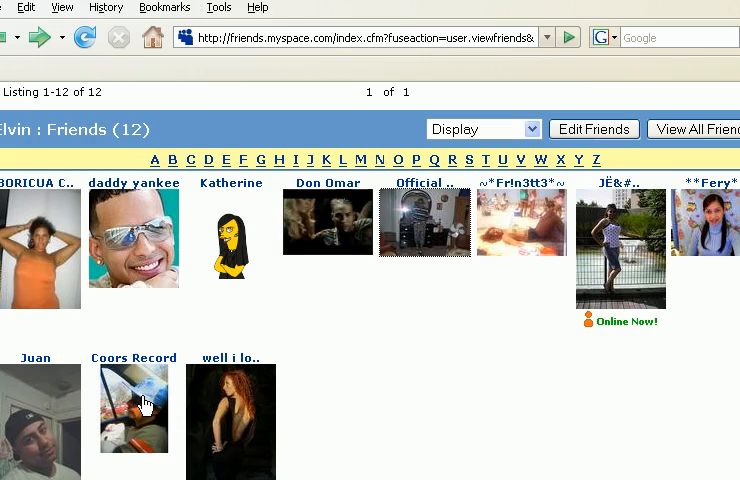
Step: Browse the larger friends list shown for the pasted friend ID (Thalia, Diddy, DJ Chucky)
scroll("down", 3)
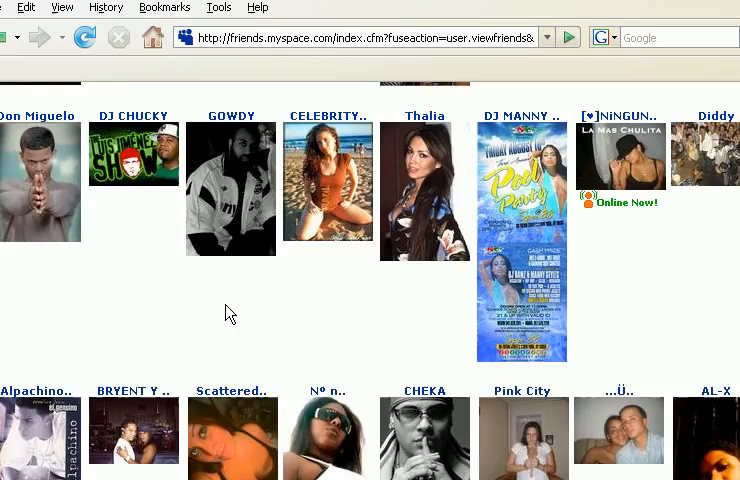
scroll("down", 3)
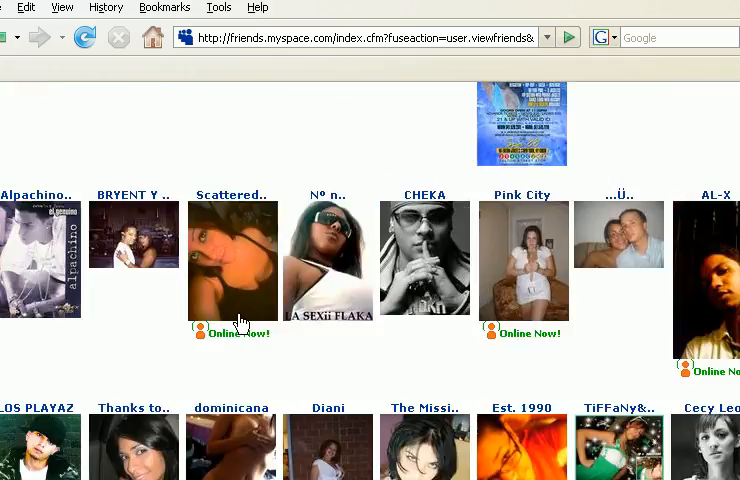
scroll("down", 3)
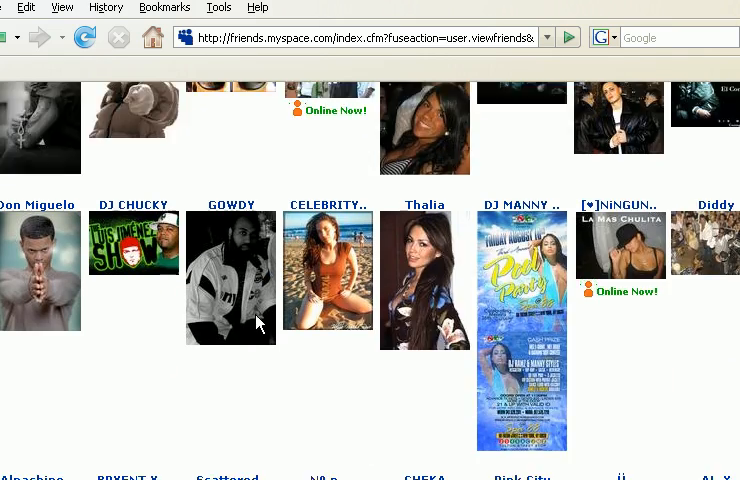
scroll("down", 3)
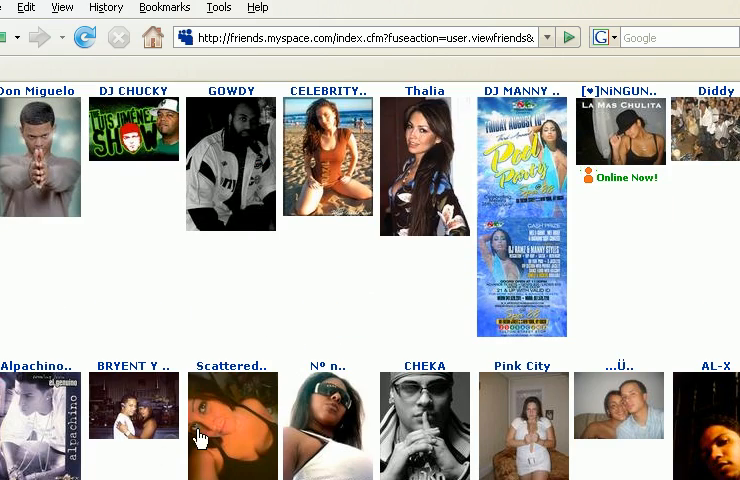